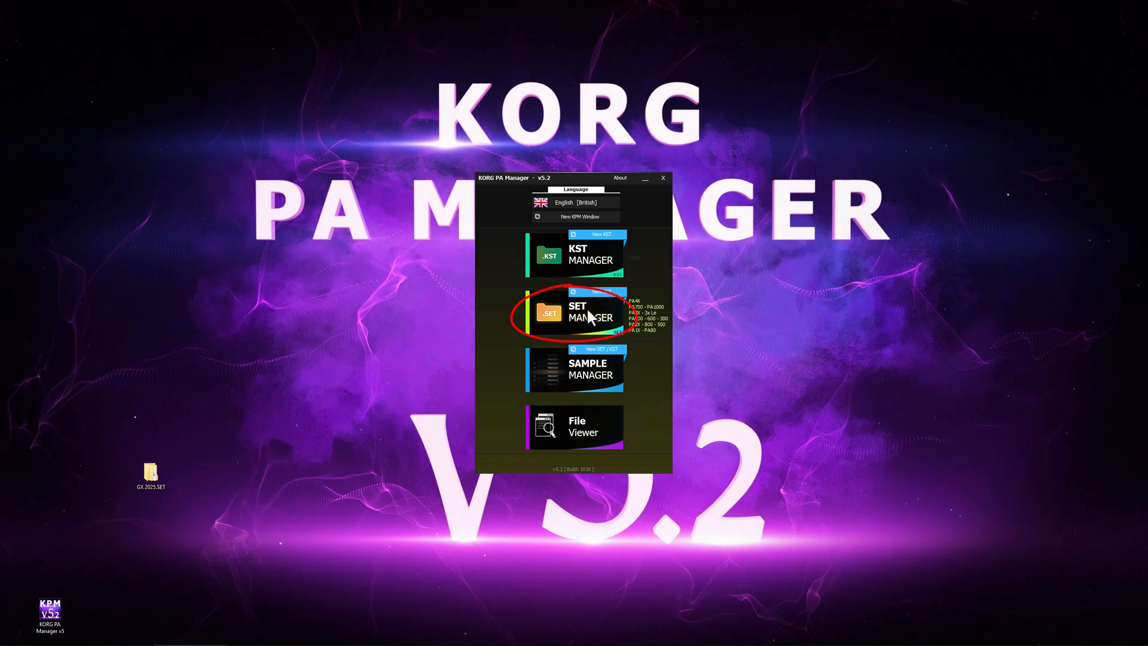
Load GX 2025.SET from the SET Explorer with PA4X as the target keyboard
left_click(586, 314)
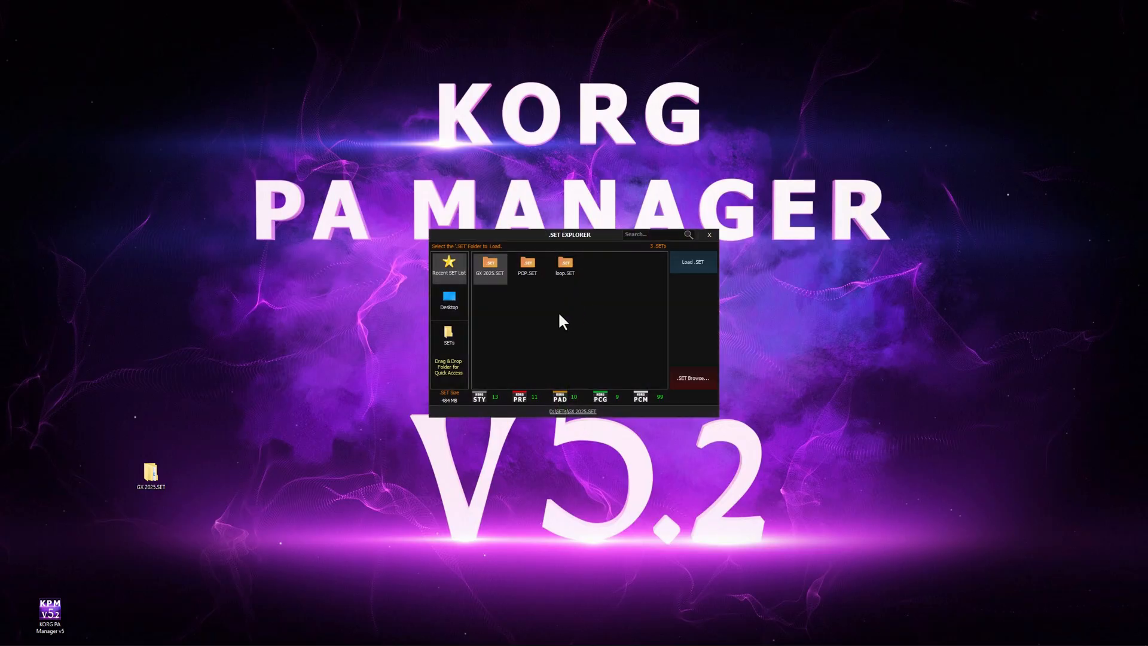
double_click(491, 263)
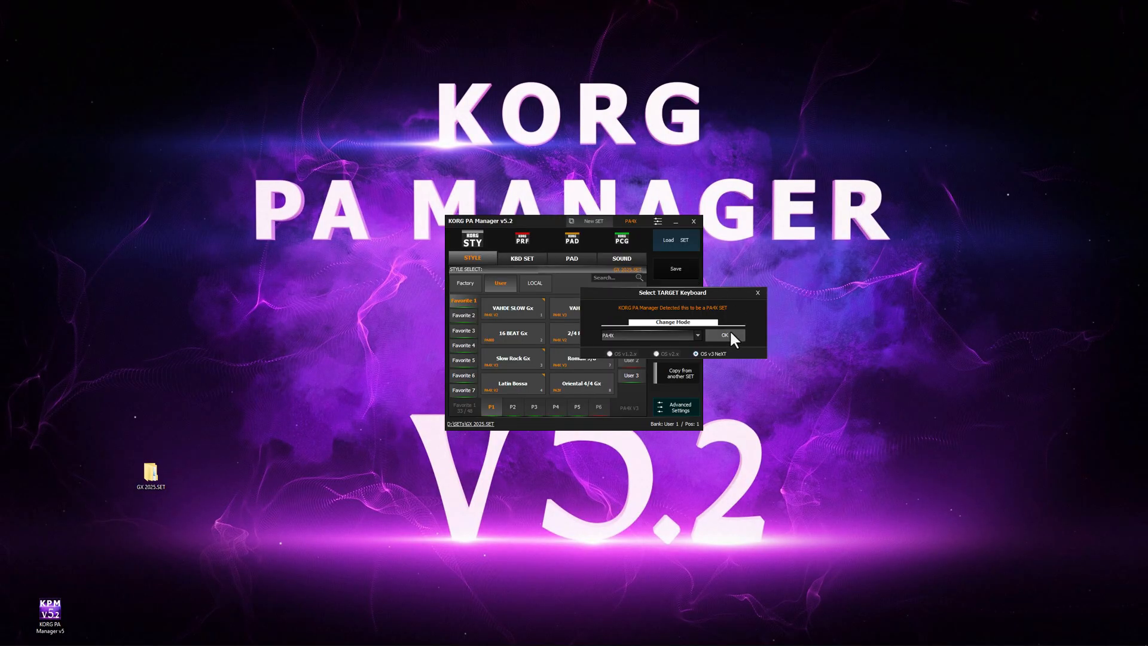
left_click(725, 337)
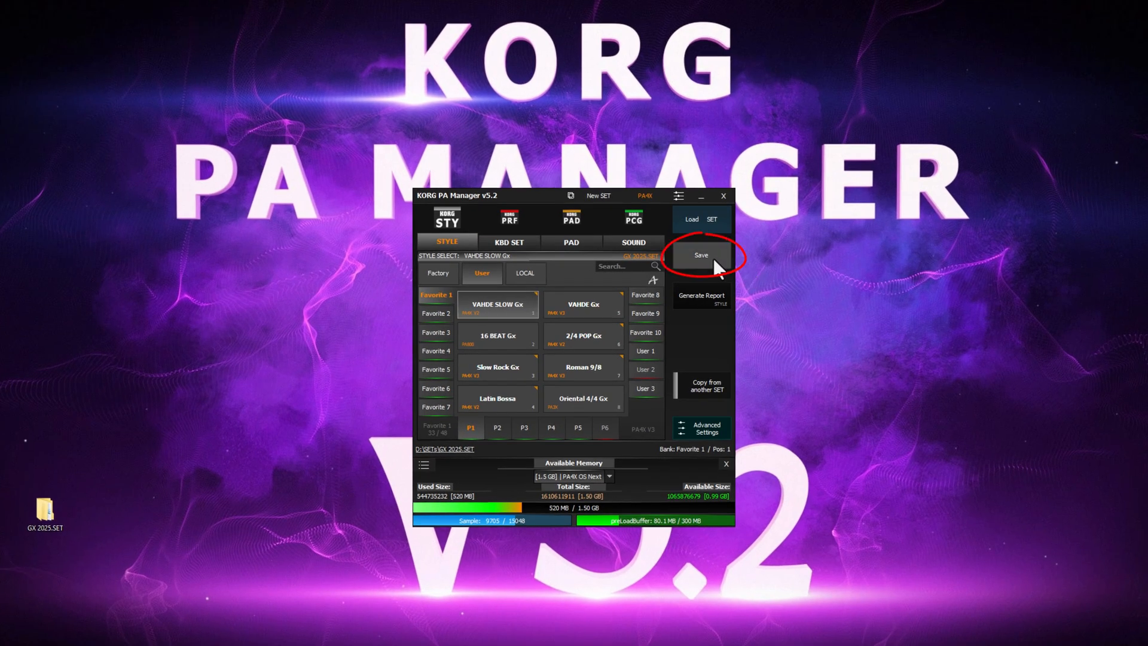
Convert the set to a KORG PA5X .KST on the Desktop with Keep Positions checked
left_click(699, 254)
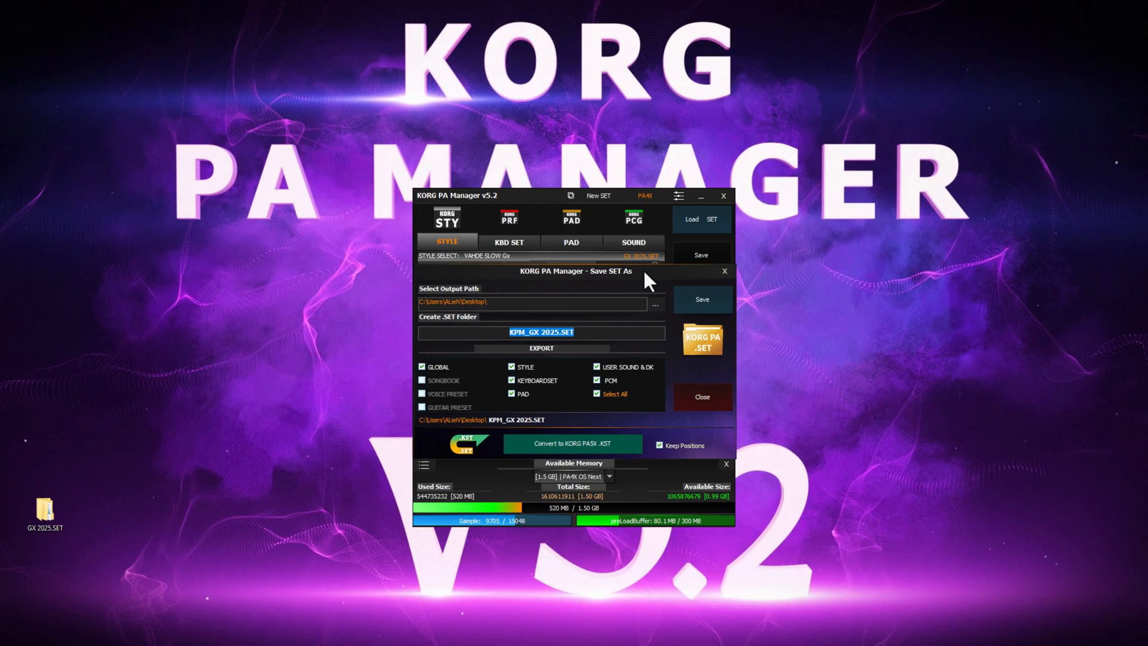
mouse_move(622, 311)
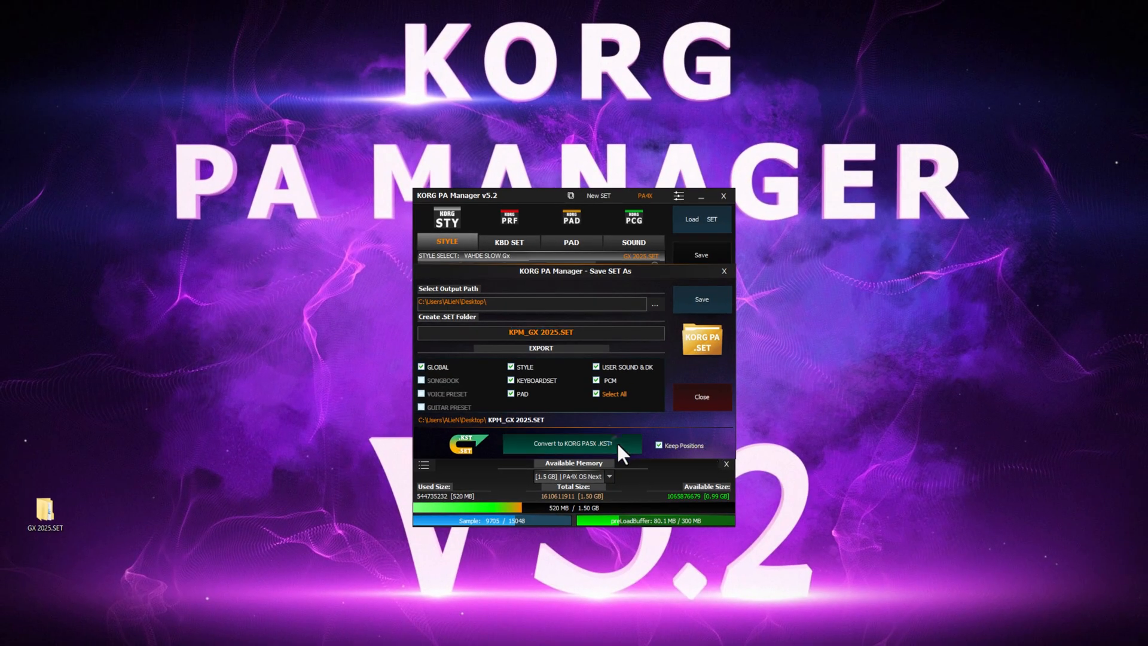
left_click(573, 445)
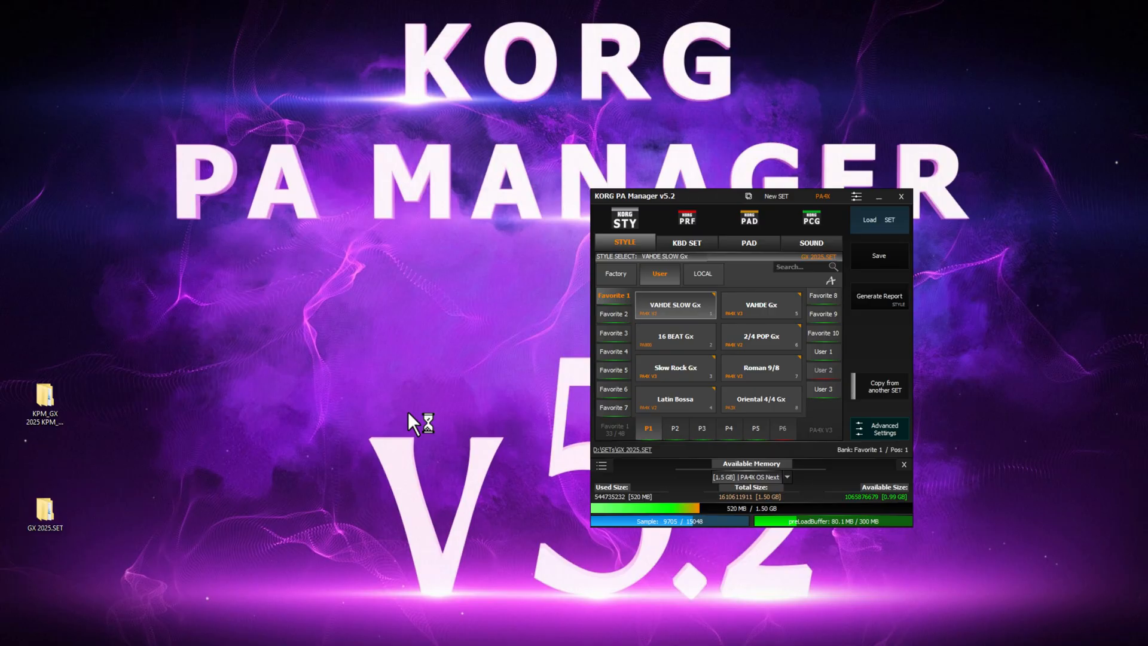
mouse_move(583, 307)
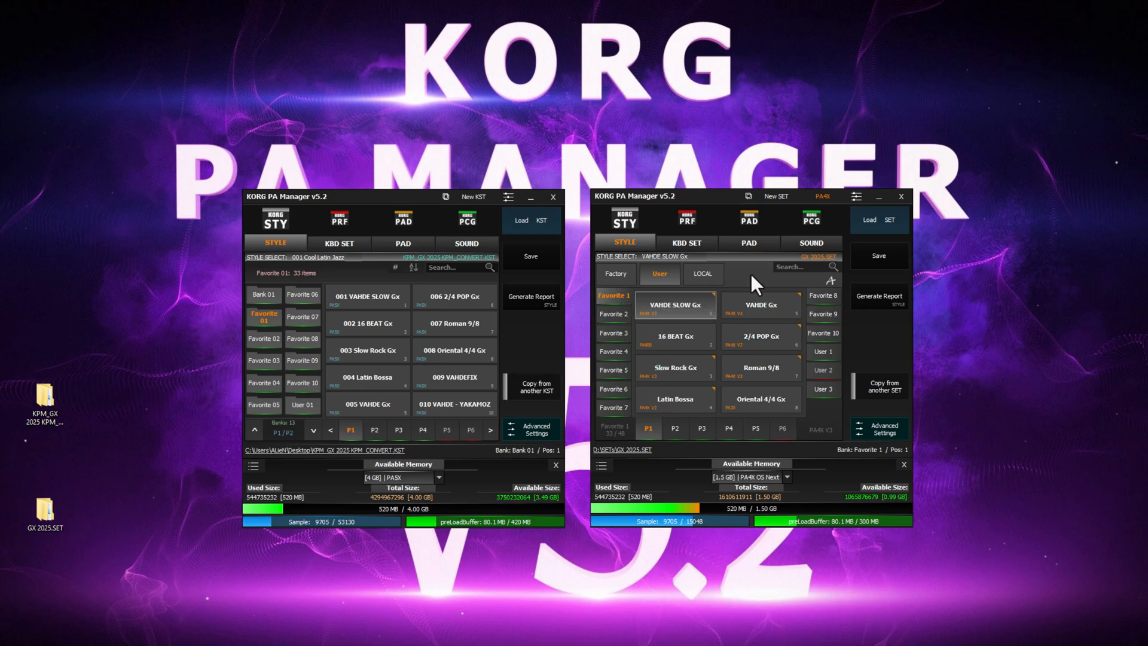
Compare the KBD SET and PAD lists of the converted KST against the original set
left_click(339, 242)
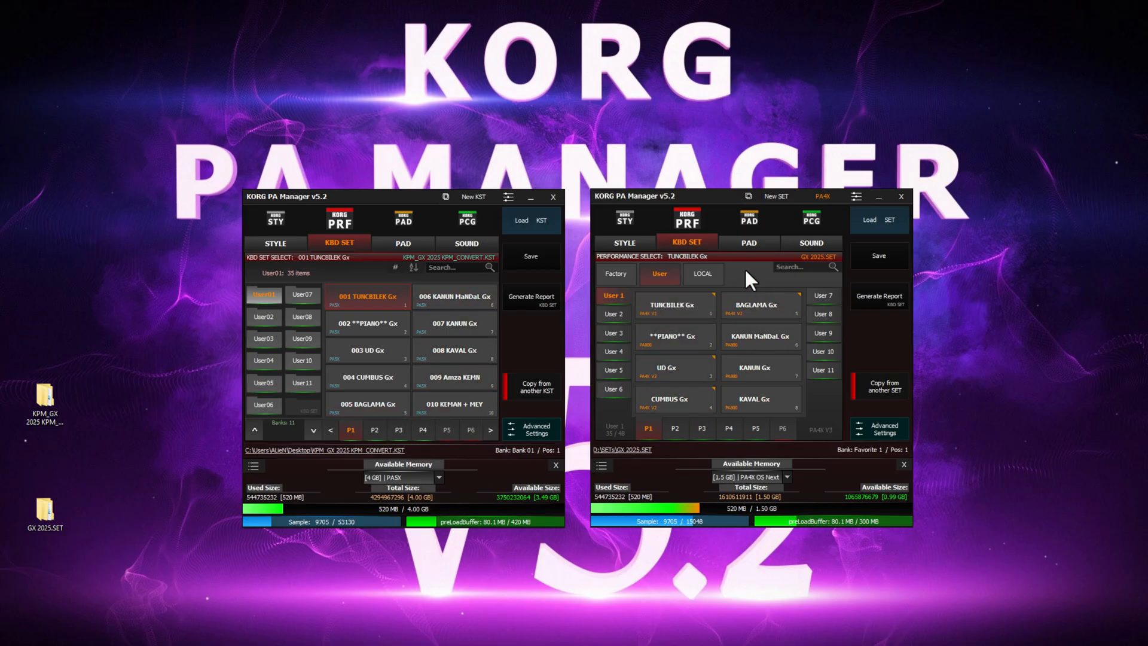
left_click(403, 242)
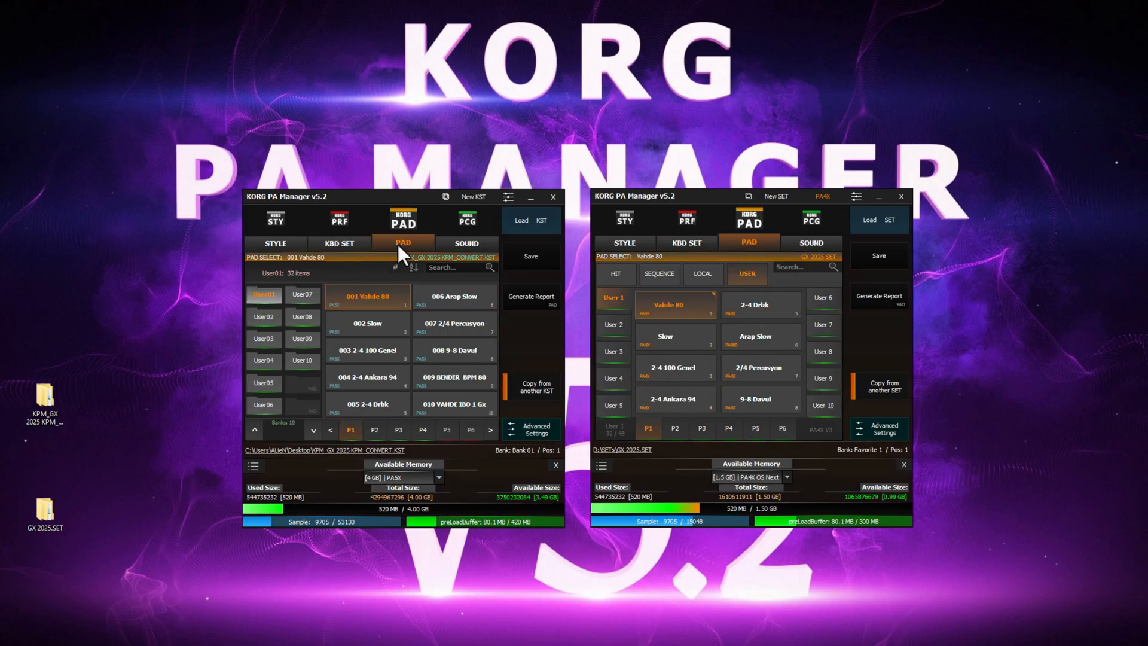